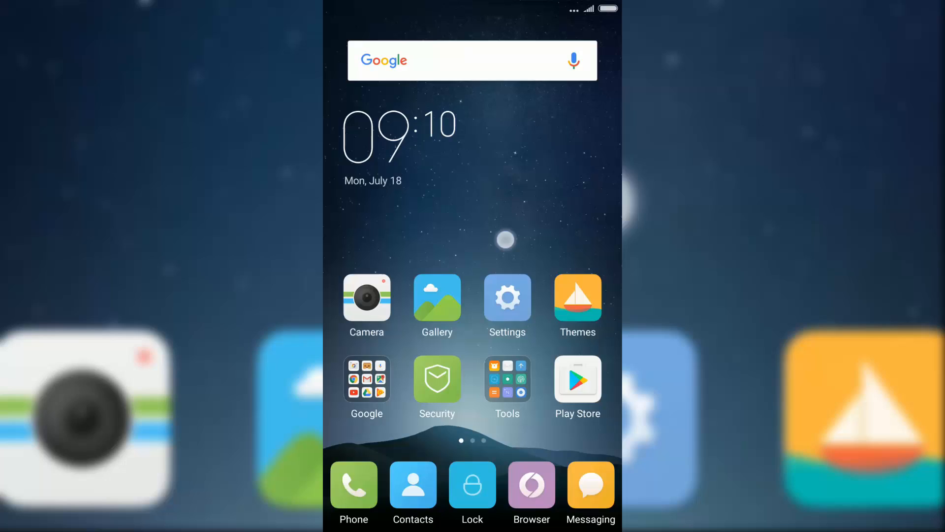
Open the Google apps folder on the home screen and close it again.
{"action": "left_click", "coordinate": [366, 379]}
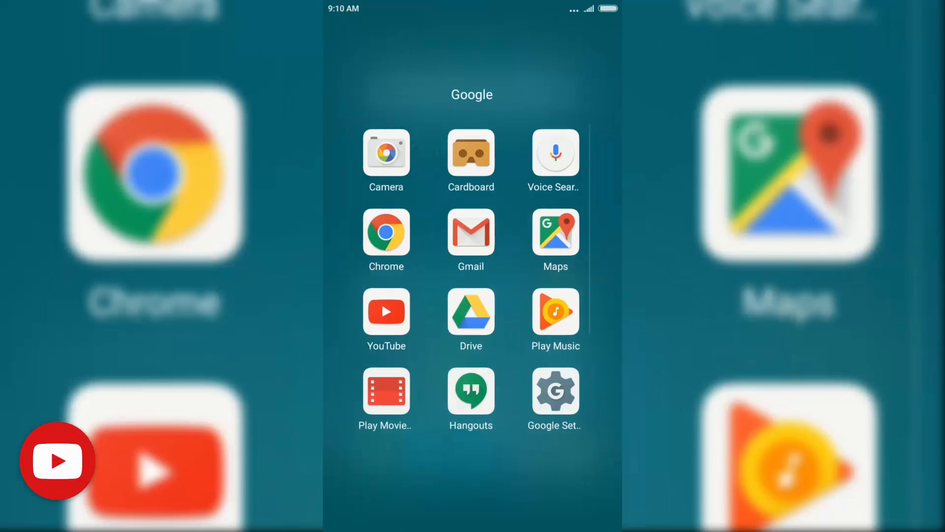
{"action": "left_click", "coordinate": [471, 152]}
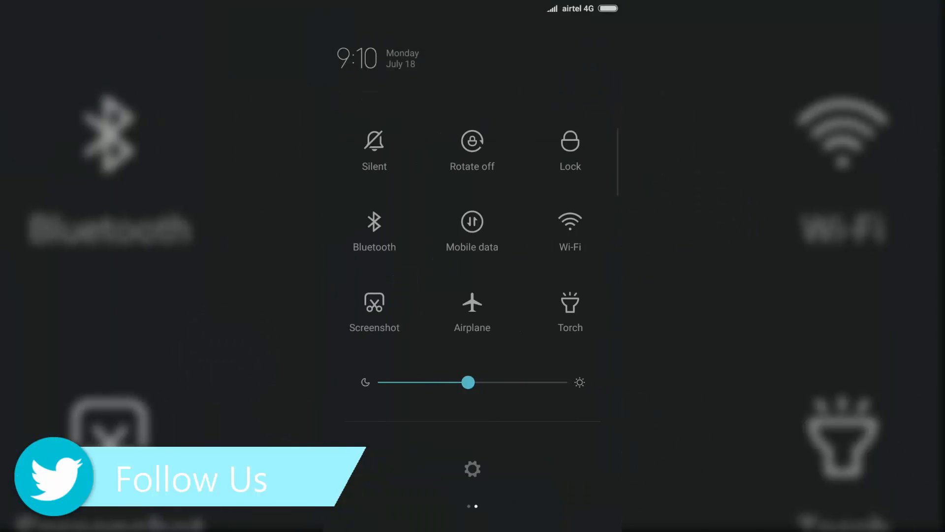
Launch the full Settings app from the quick-settings gear.
{"action": "left_click", "coordinate": [472, 232]}
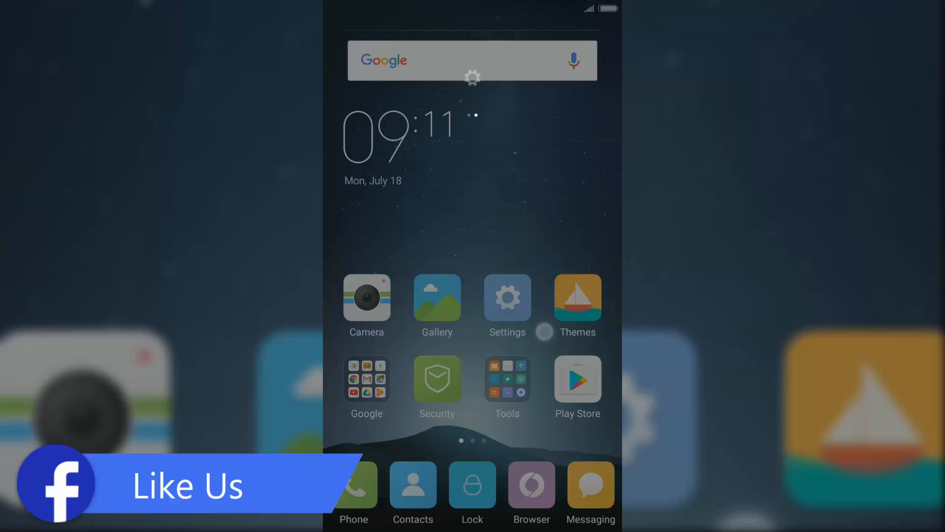
Under Display > Colors & contrast, change contrast from Automatic to Standard.
{"action": "left_click", "coordinate": [507, 299]}
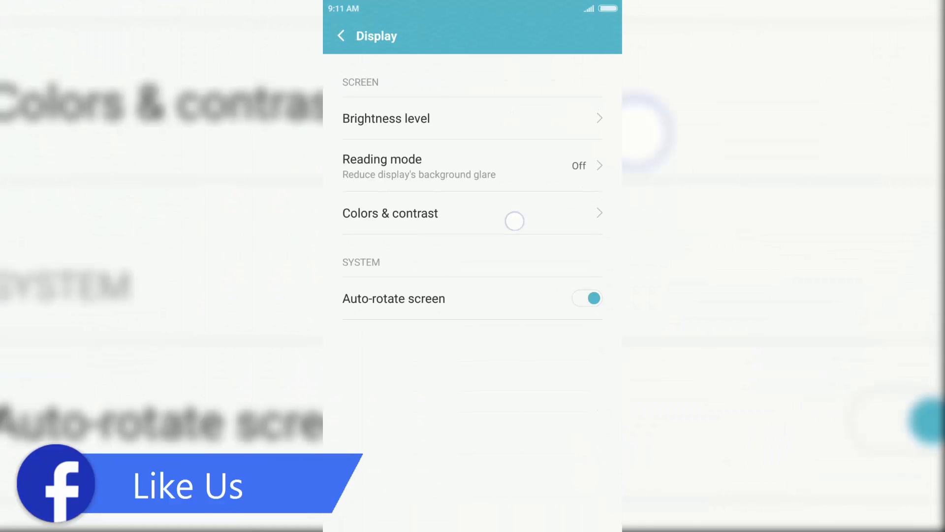
{"action": "left_click", "coordinate": [390, 214]}
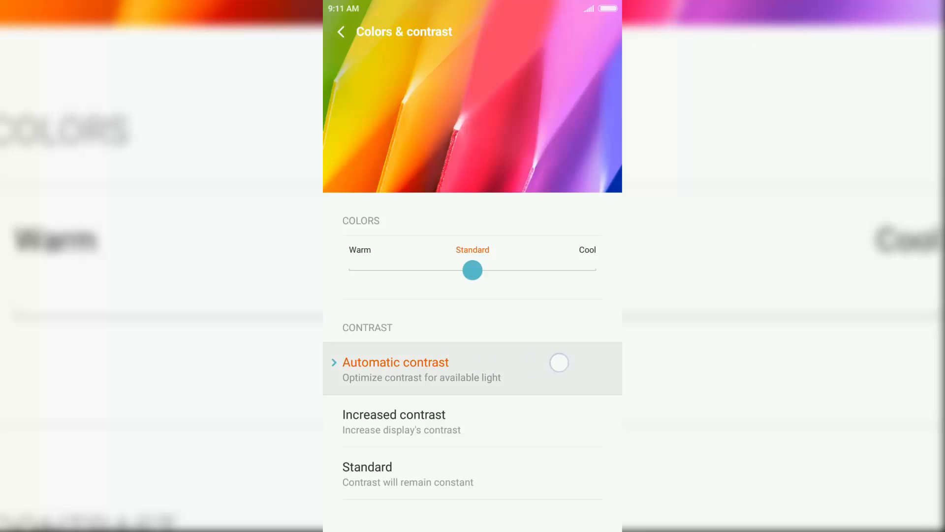
{"action": "left_click", "coordinate": [392, 473]}
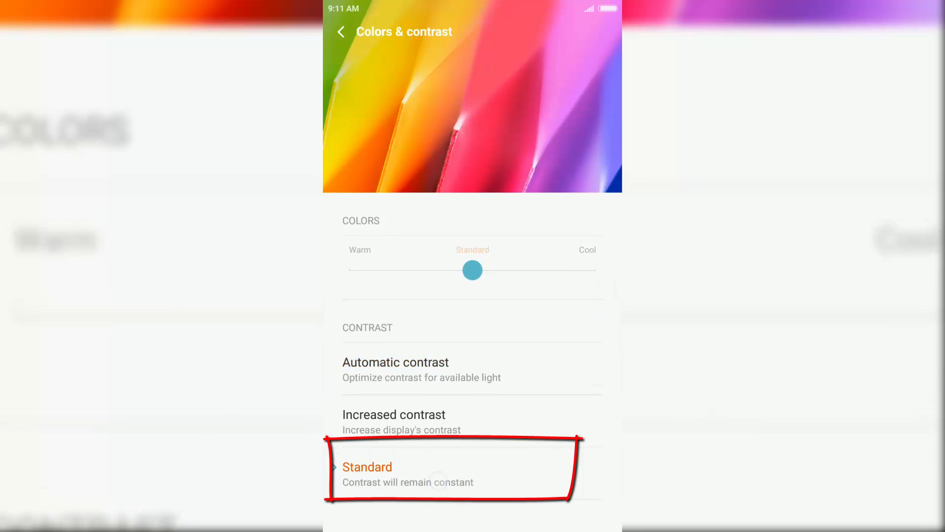